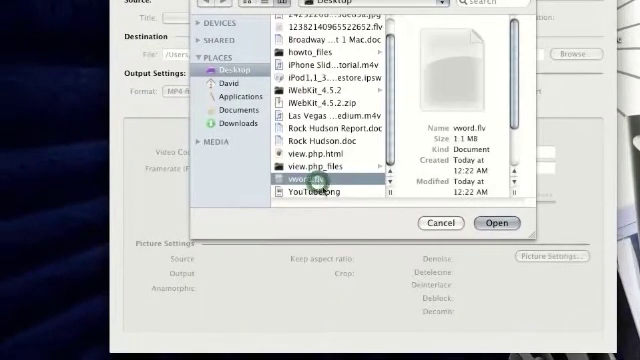
Step: Open vword.flv from the Desktop as the HandBrake source video
click(494, 223)
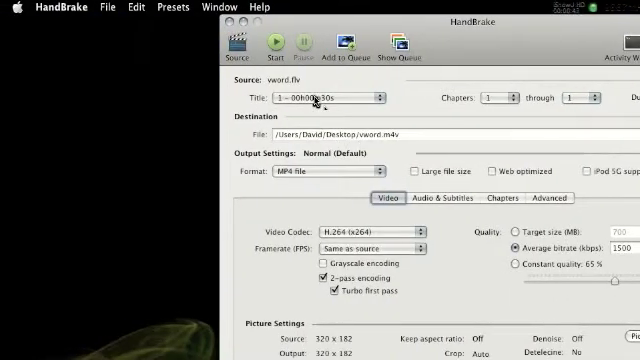
Step: Show the presets drawer listing the Apple device and Basic presets
click(325, 97)
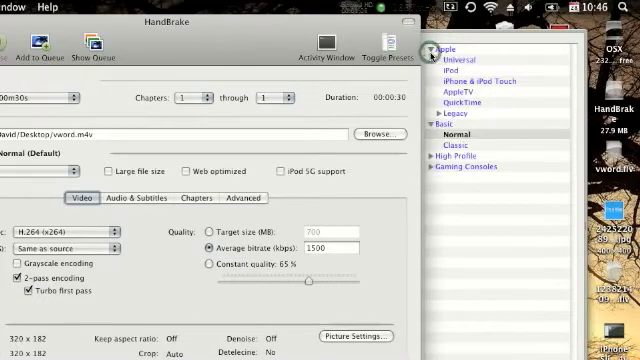
Step: Expand the Gaming Consoles, High Profile and Legacy groups and preview the iPod Legacy preset
click(473, 72)
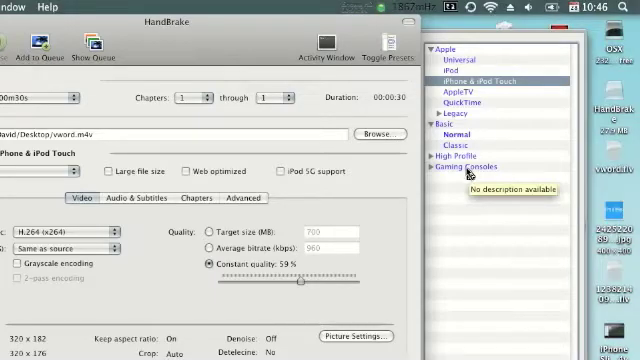
click(443, 167)
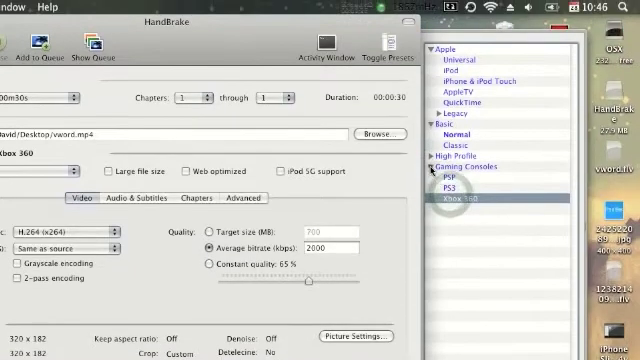
click(474, 163)
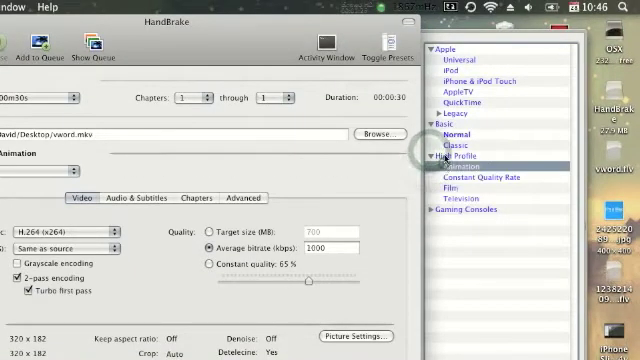
click(489, 176)
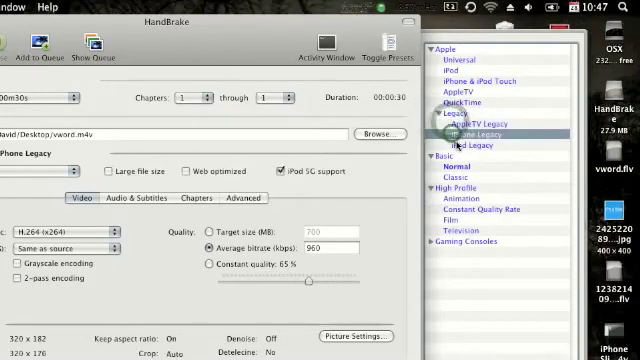
click(474, 145)
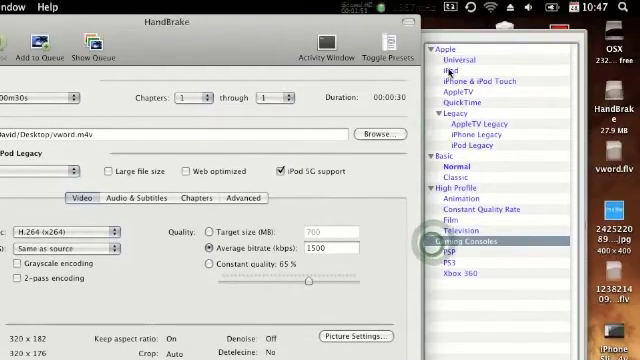
click(483, 72)
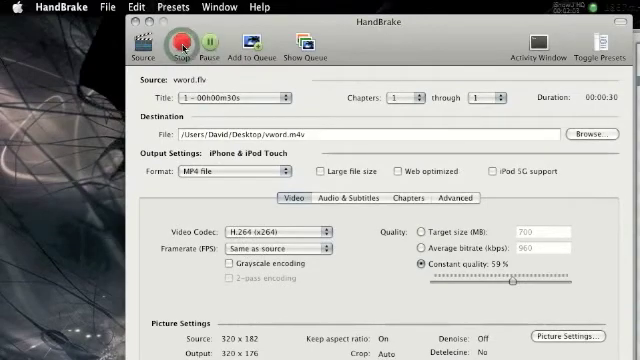
mouse_move(180, 45)
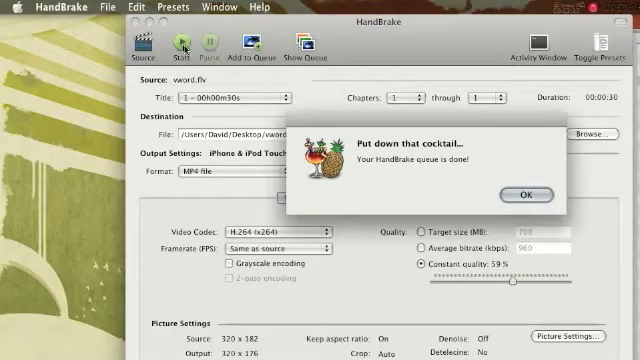
Step: Acknowledge the 'Put down that cocktail' encode-finished notice
click(589, 52)
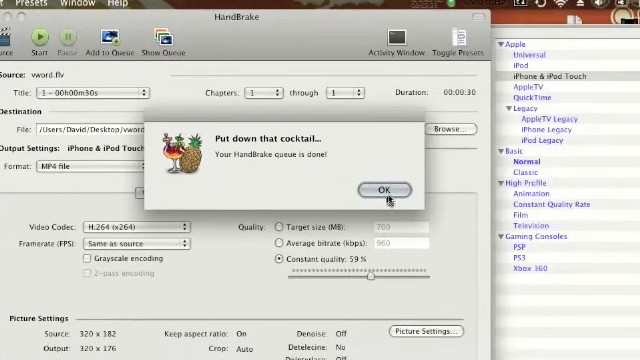
click(380, 189)
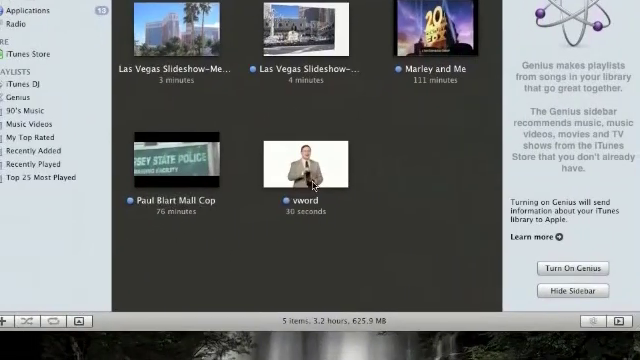
Step: Play the vword clip from the iTunes Movies library
double_click(310, 158)
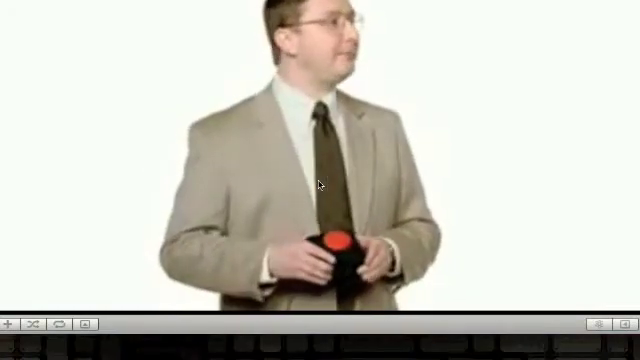